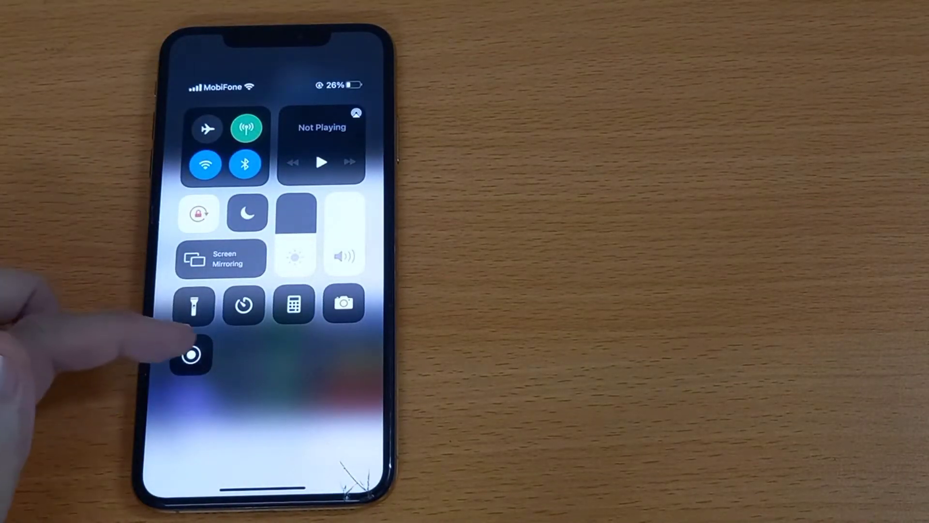
# Step: Start recording the iPhone screen from Control Center
pyautogui.click(192, 353)
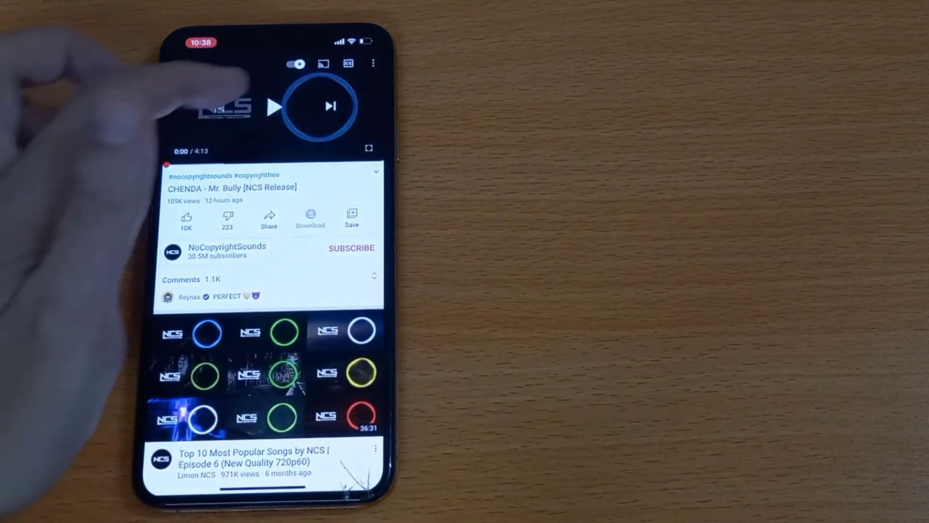
# Step: Play the CHENDA - Mr. Bully video, then stop the screen recording
pyautogui.click(274, 106)
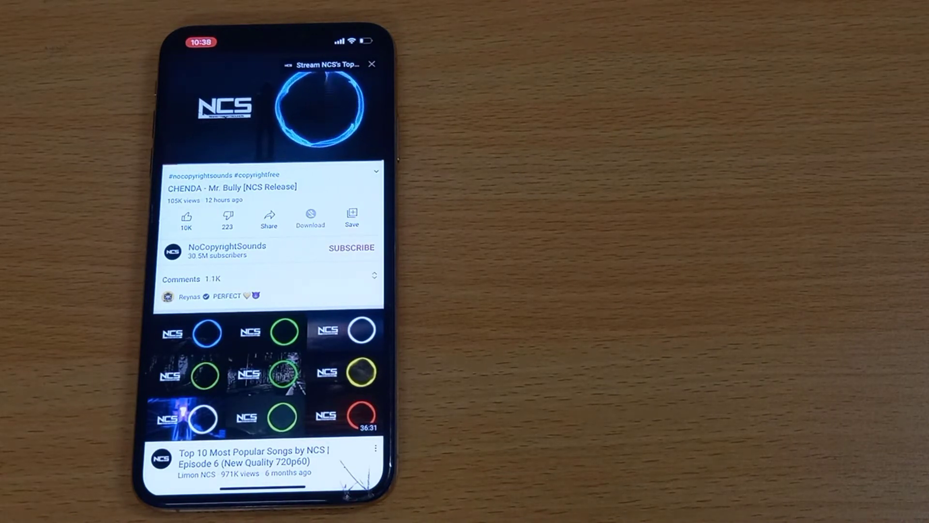
pyautogui.click(372, 64)
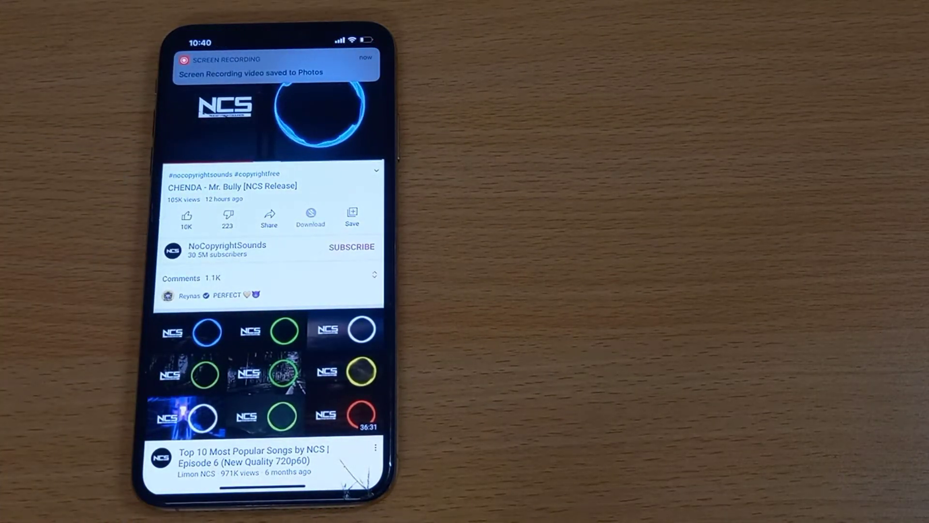
# Step: Open the VideoToMP3 app and pick the screen recording from Device Gallery
pyautogui.click(276, 106)
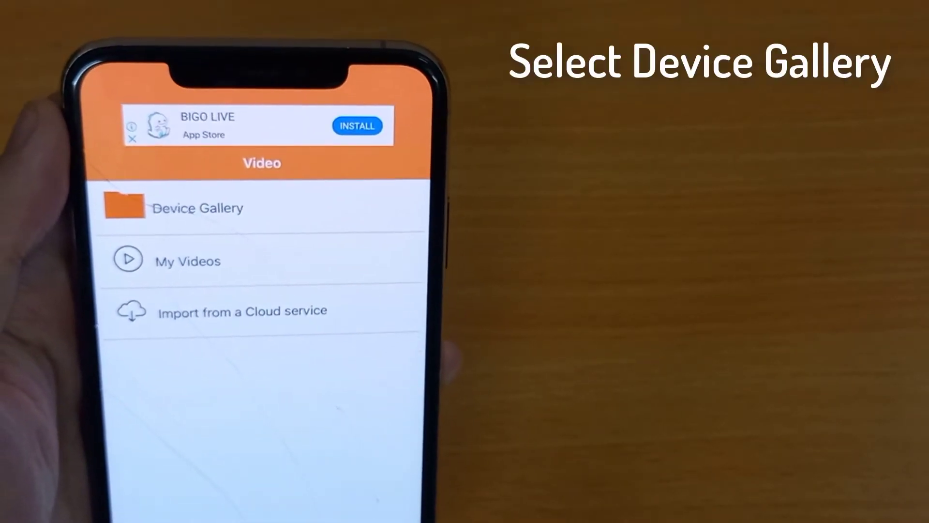
pyautogui.click(198, 207)
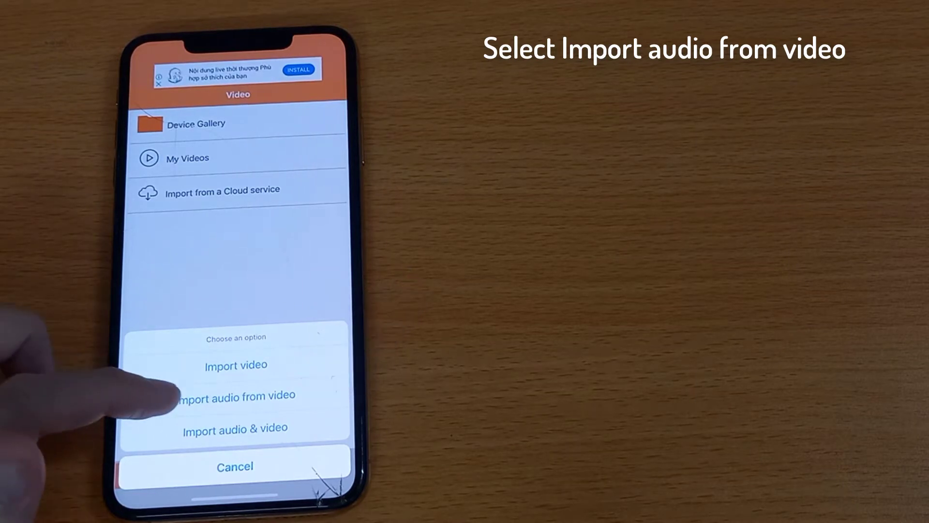
# Step: Import only the recording's audio as an MP3 named ringtonenew
pyautogui.click(235, 395)
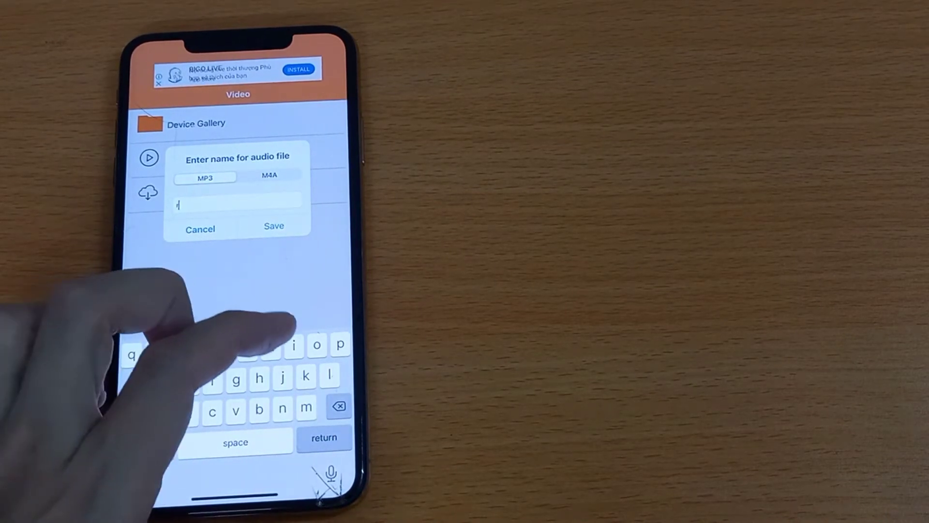
pyautogui.write('ing')
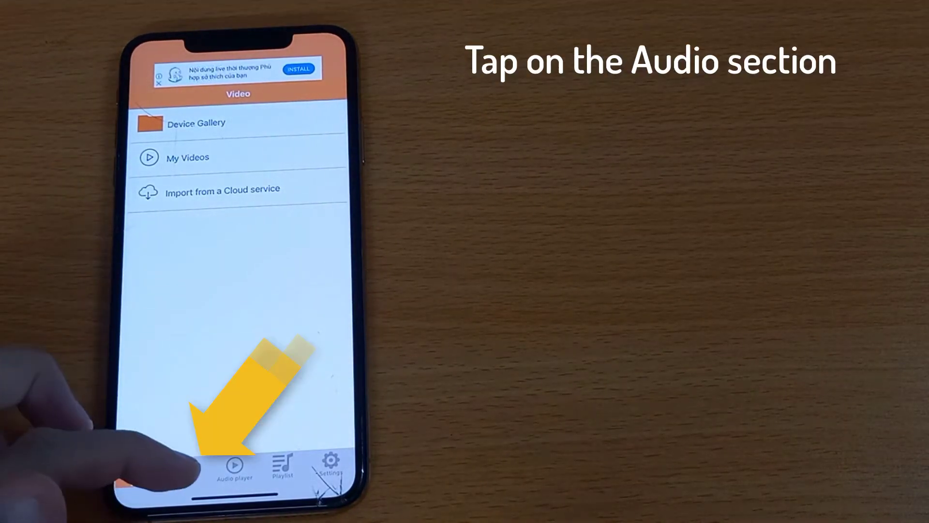
# Step: Bring up the share options for ringtonenew from the Audio list
pyautogui.click(185, 467)
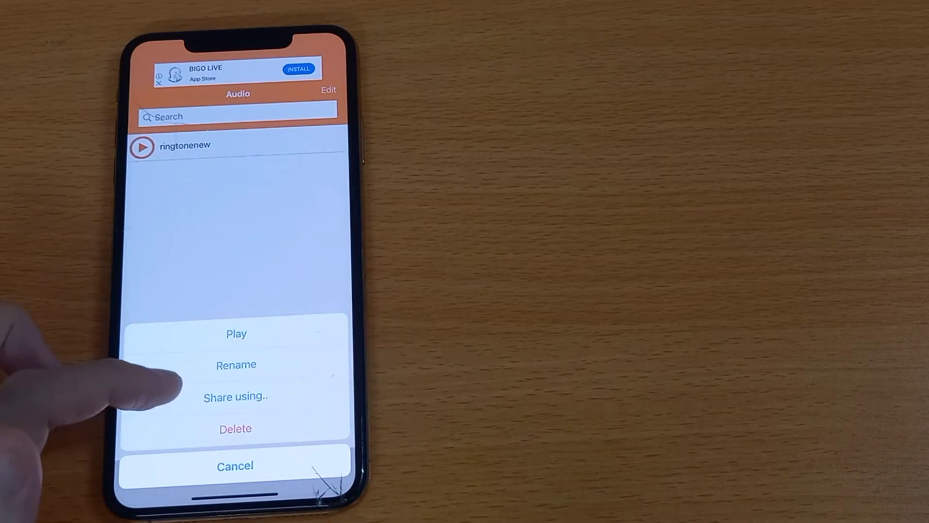
pyautogui.click(236, 396)
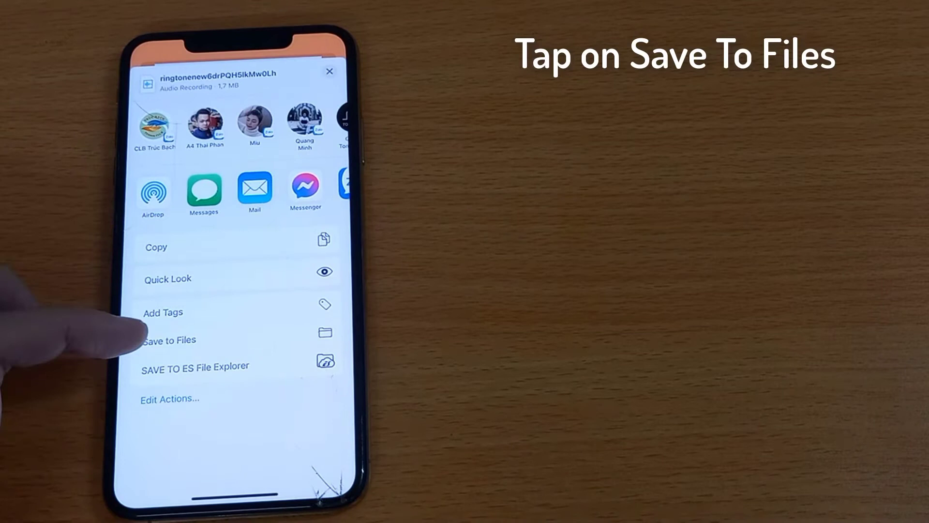
# Step: Save ringtonenew to On My iPhone > GarageBand for iOS > GarageBand File Transfer
pyautogui.click(169, 339)
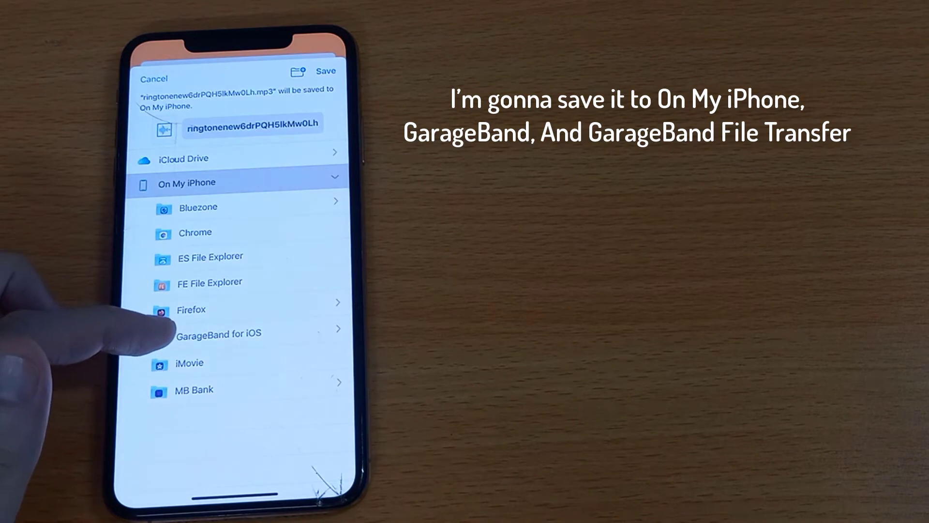
pyautogui.click(217, 333)
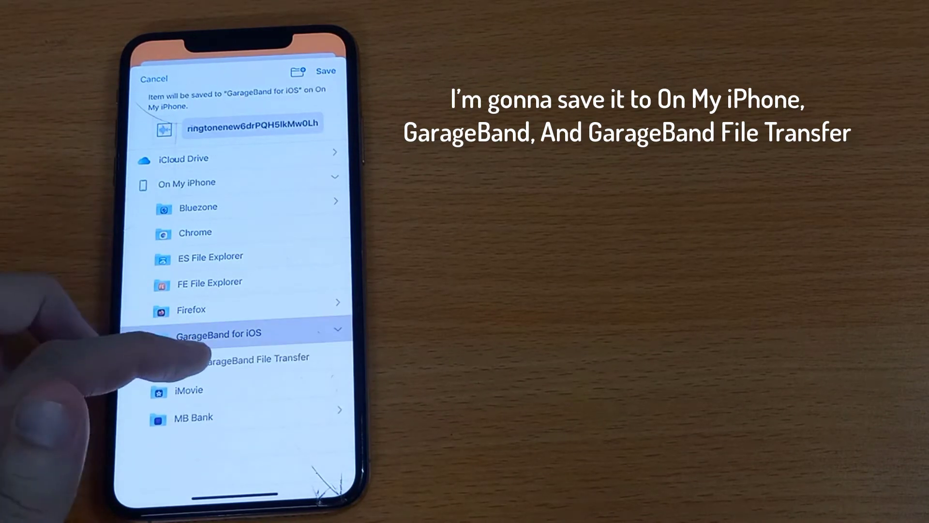
pyautogui.click(243, 357)
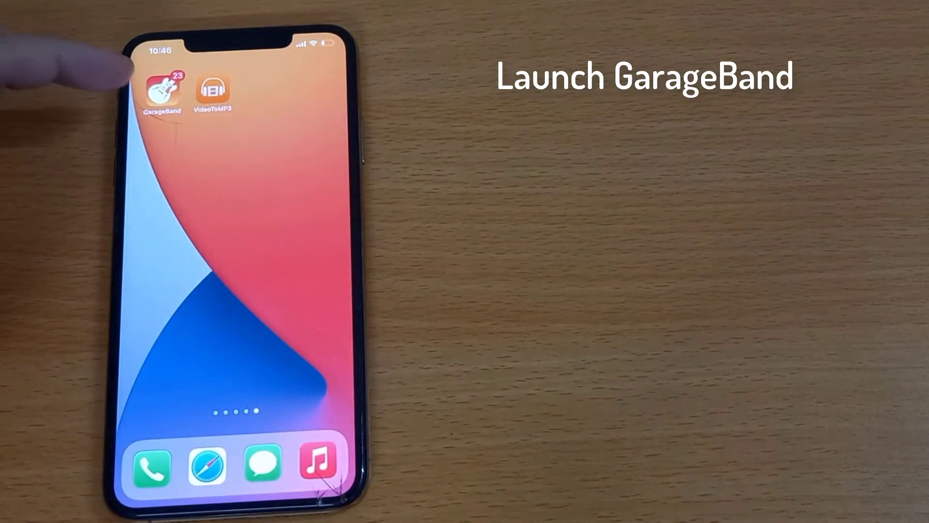
# Step: Launch GarageBand, start an Audio Recorder song and dismiss the recording hint
pyautogui.click(161, 87)
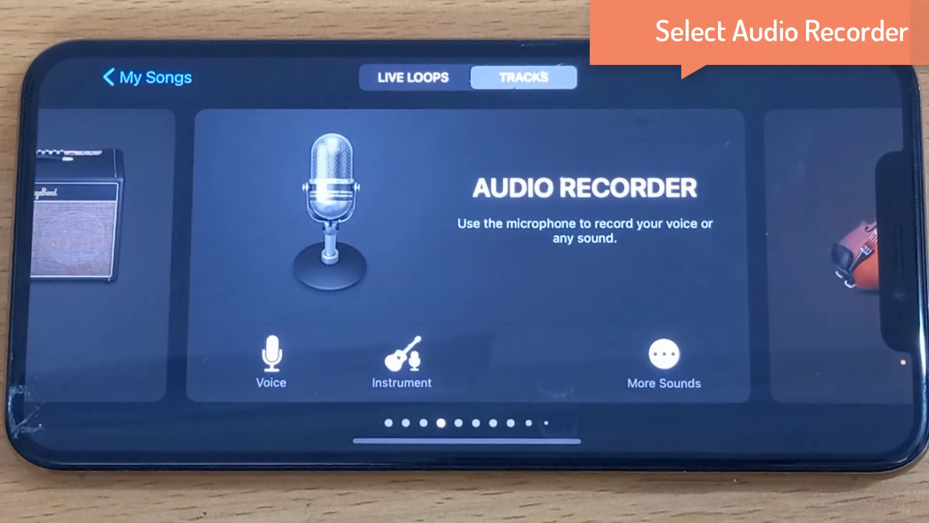
pyautogui.click(330, 211)
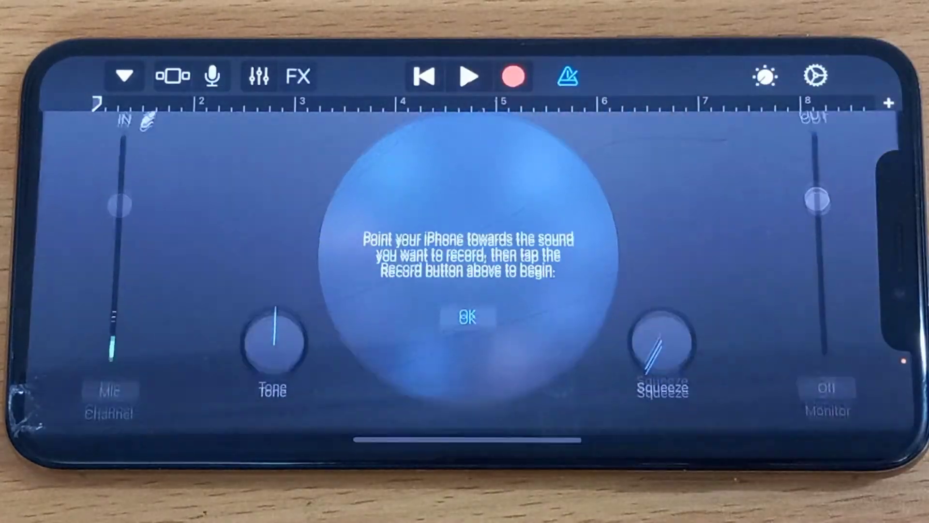
pyautogui.click(465, 316)
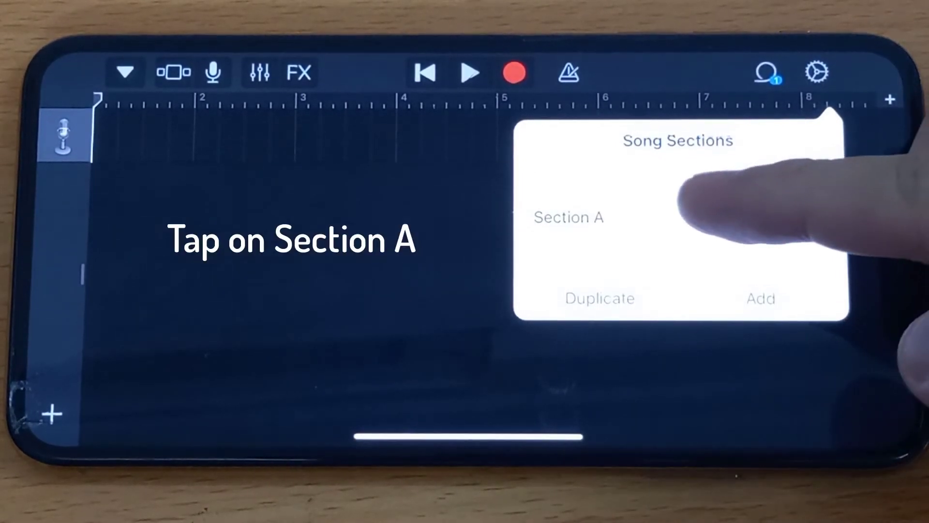
# Step: Switch Section A from Automatic to a manual length of 30 bars
pyautogui.click(568, 217)
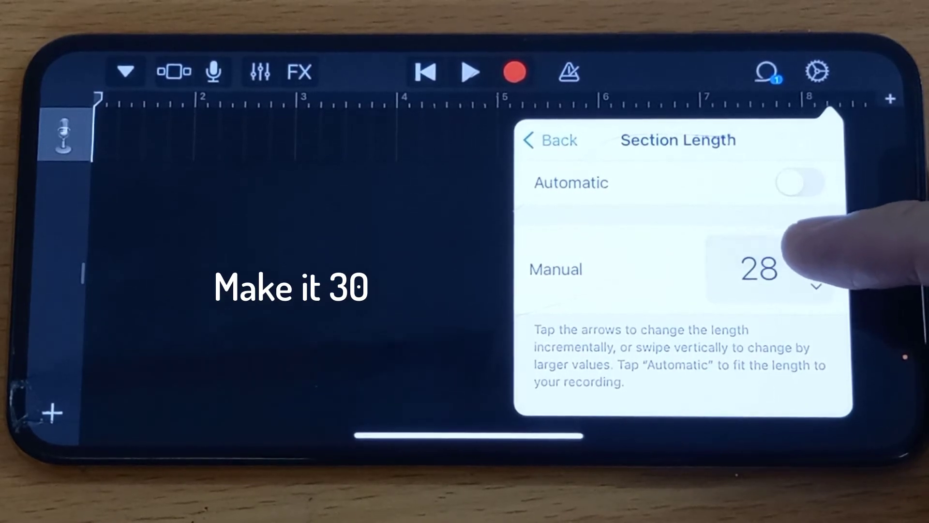
pyautogui.click(816, 255)
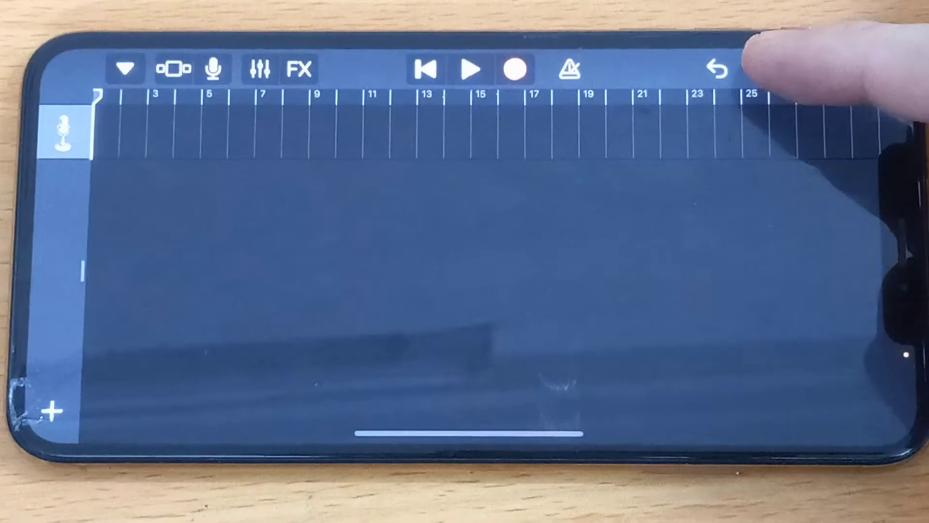
# Step: Go back to the My Songs browser, where My Song is saved in iCloud Drive
pyautogui.click(767, 69)
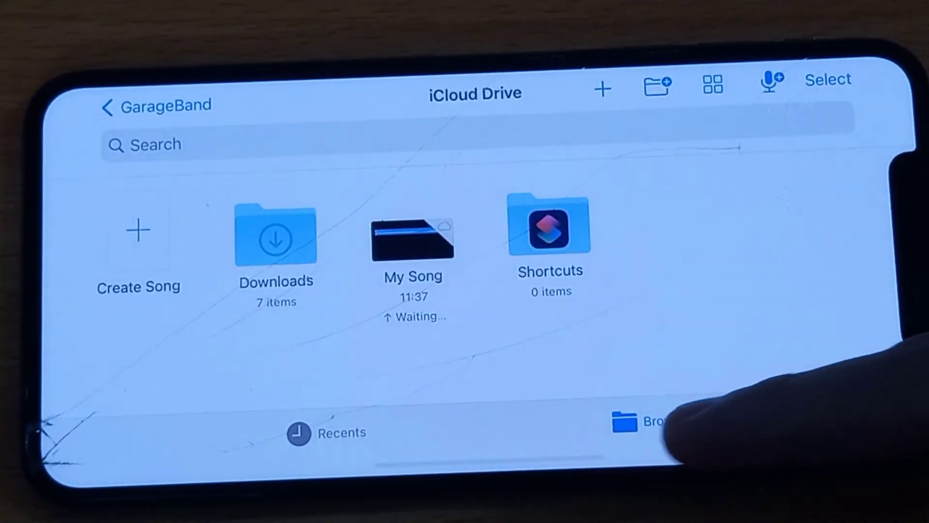
# Step: Select My Song in the browser and export it as a ringtone
pyautogui.click(155, 105)
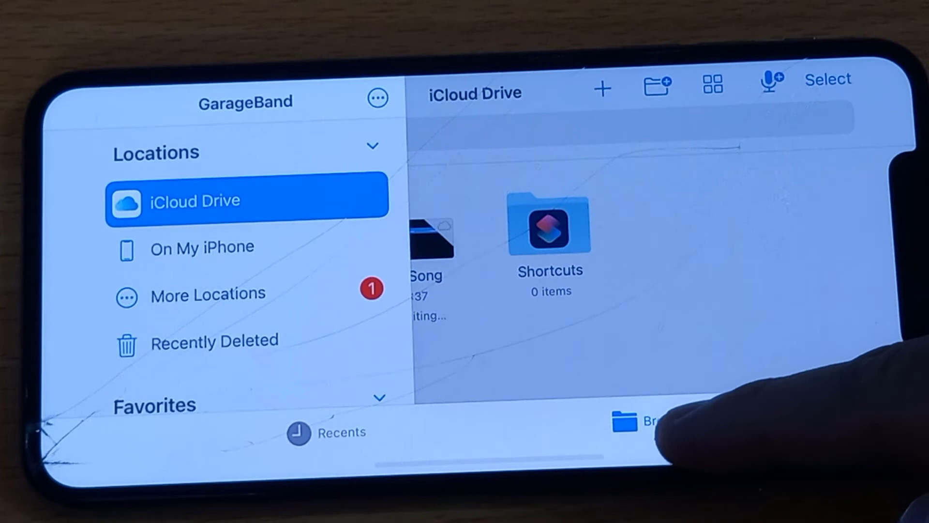
pyautogui.click(246, 200)
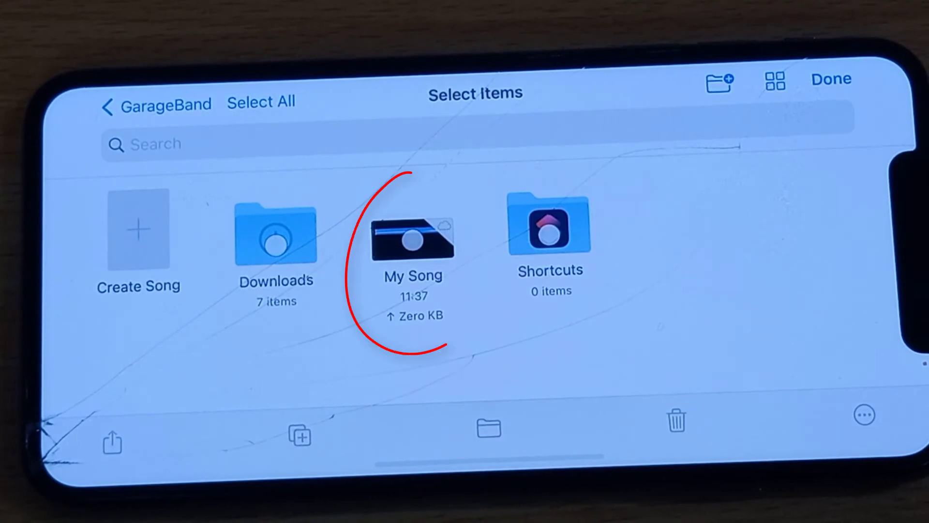
pyautogui.click(413, 238)
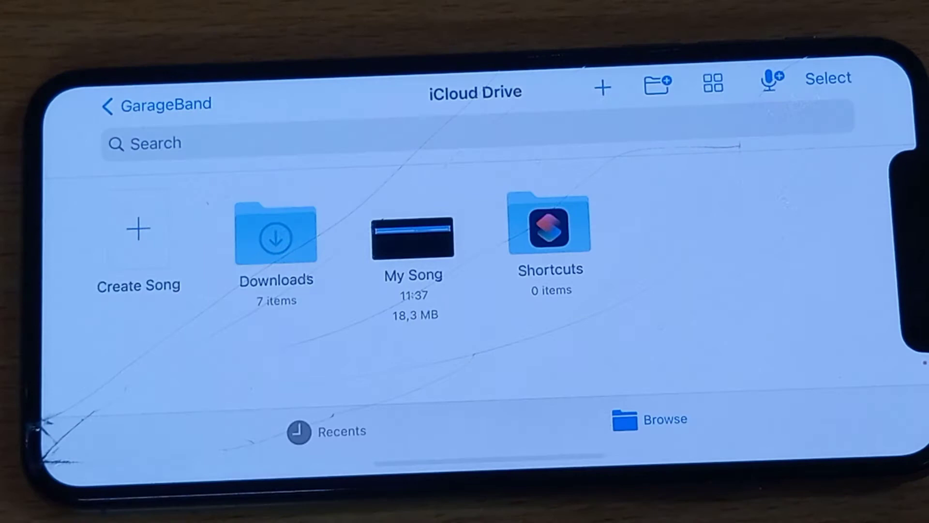
pyautogui.click(415, 238)
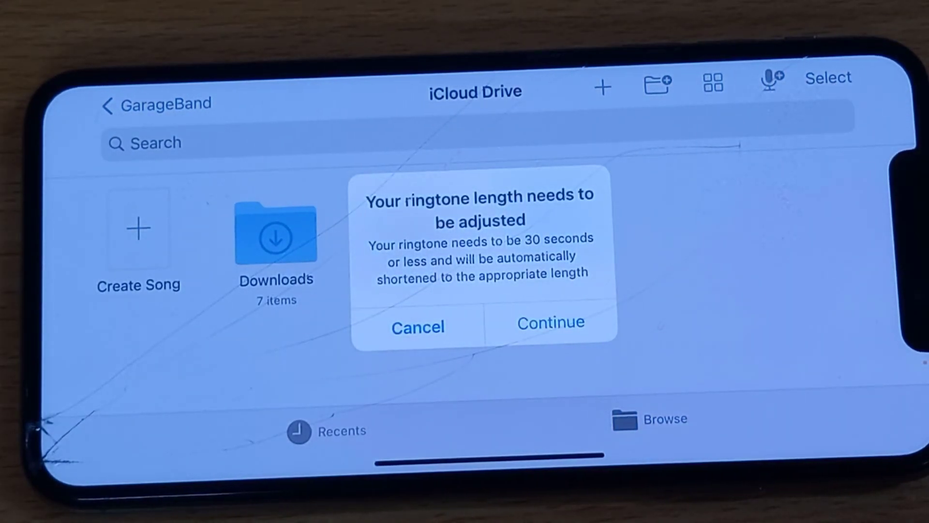
# Step: Accept shortening My Song to 30 seconds and export it as a ringtone
pyautogui.click(550, 322)
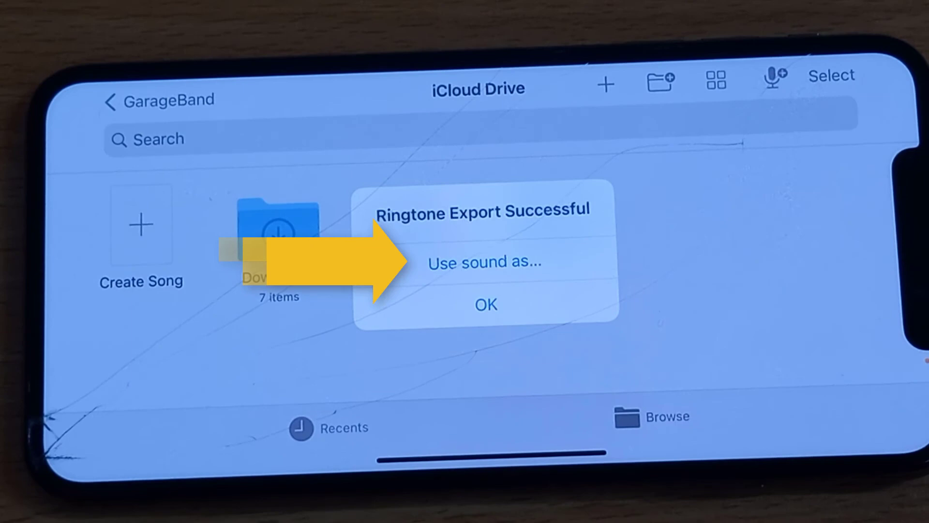
# Step: Use the exported Ringtone new sound as the Standard Ringtone
pyautogui.click(485, 262)
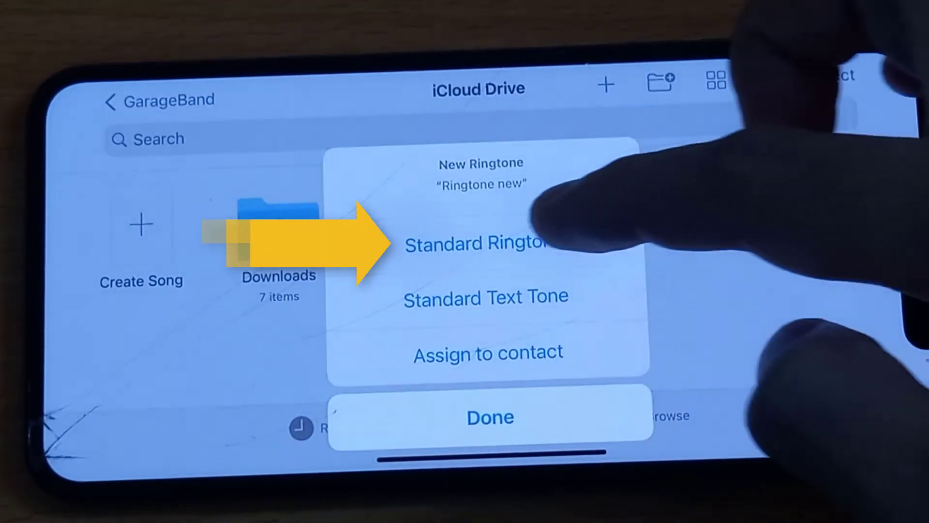
pyautogui.click(489, 416)
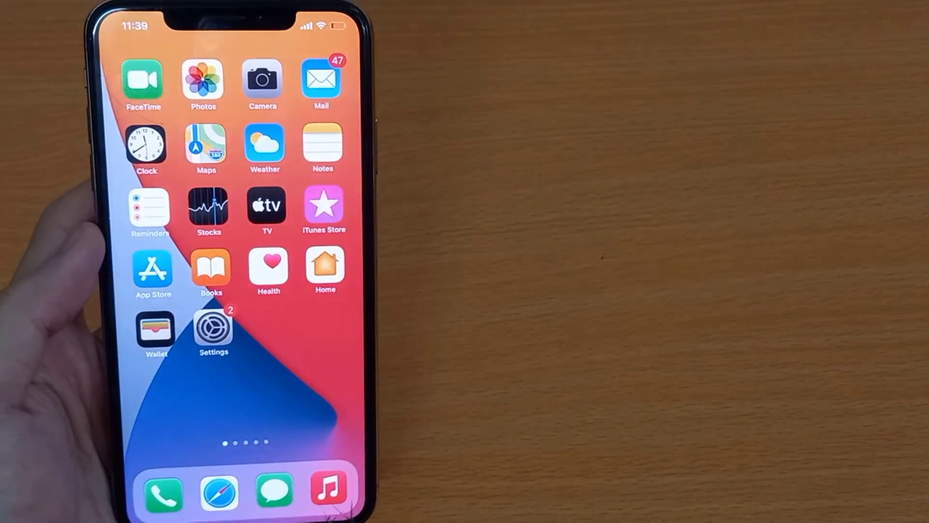
# Step: Open Sounds & Haptics in Settings to confirm Ringtone new is the ringtone
pyautogui.click(213, 327)
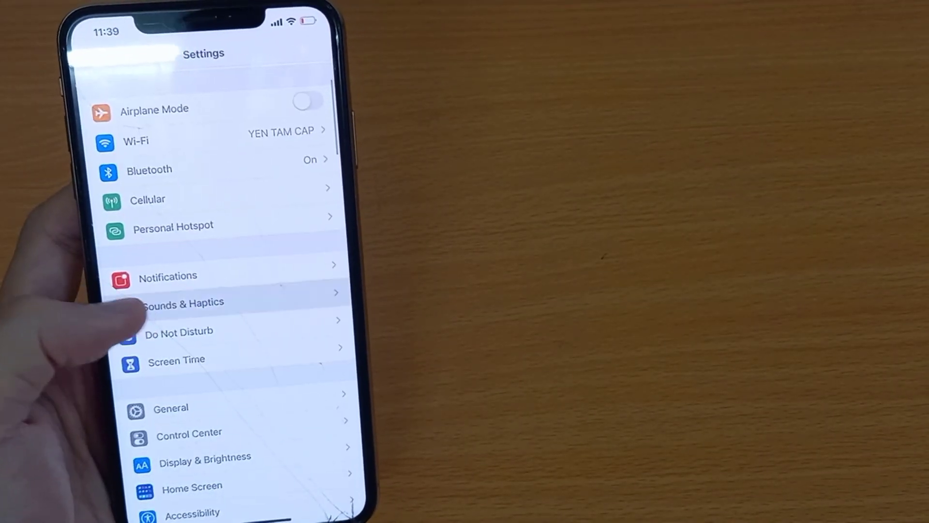
pyautogui.click(183, 303)
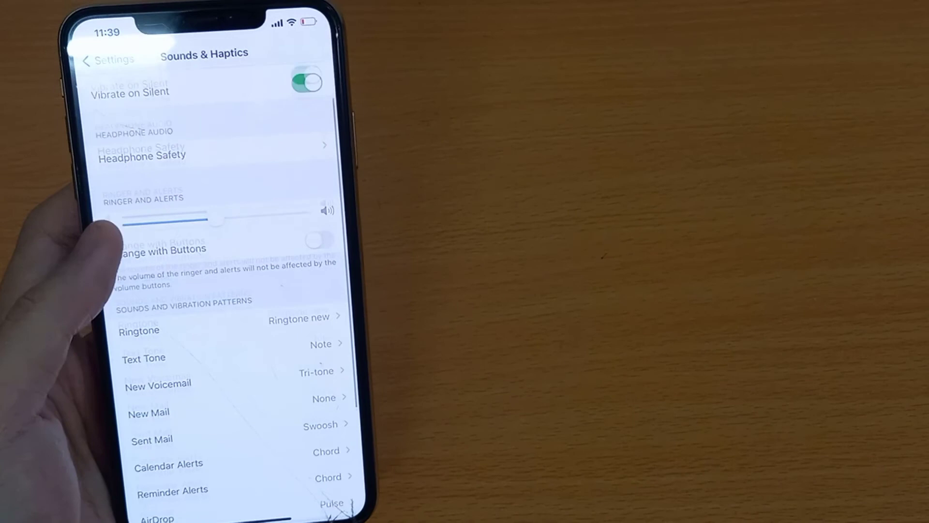